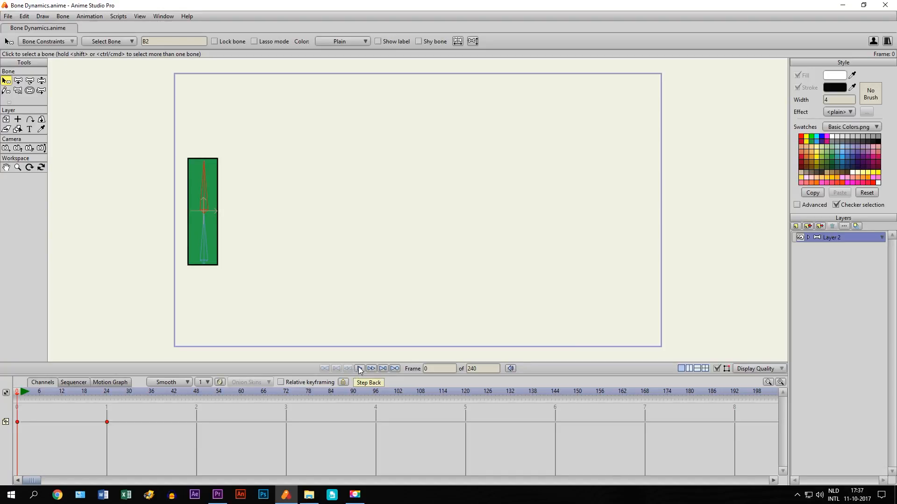
Step: Leave Bone Dynamics.anime and start a new Untitled.anime document with File > New
{"action": "left_click", "coordinate": [370, 369]}
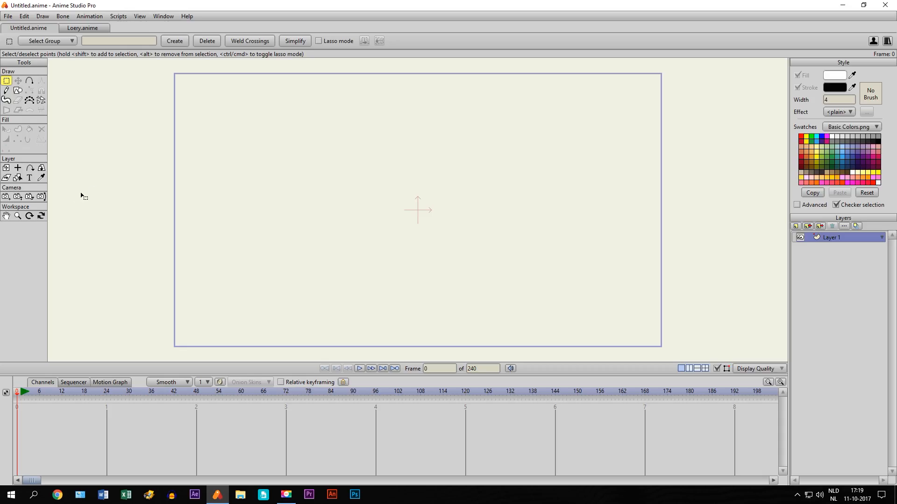
{"action": "mouse_move", "coordinate": [178, 130]}
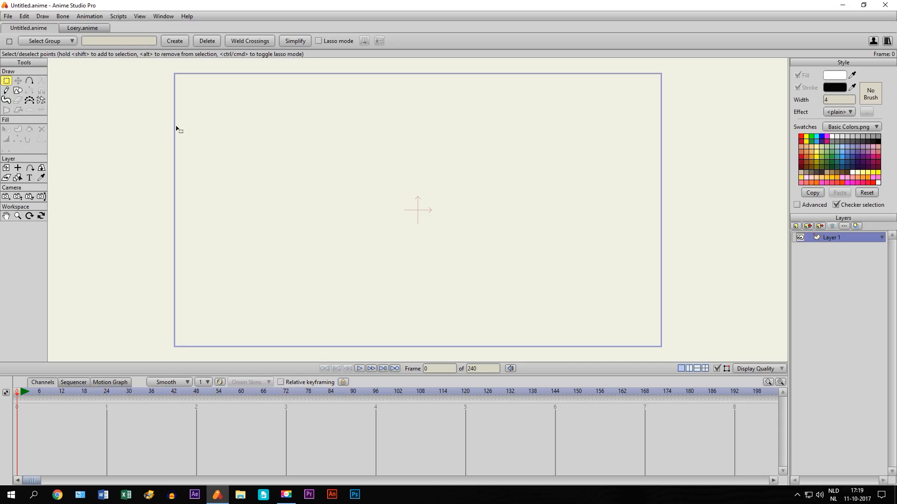
{"action": "mouse_move", "coordinate": [211, 167]}
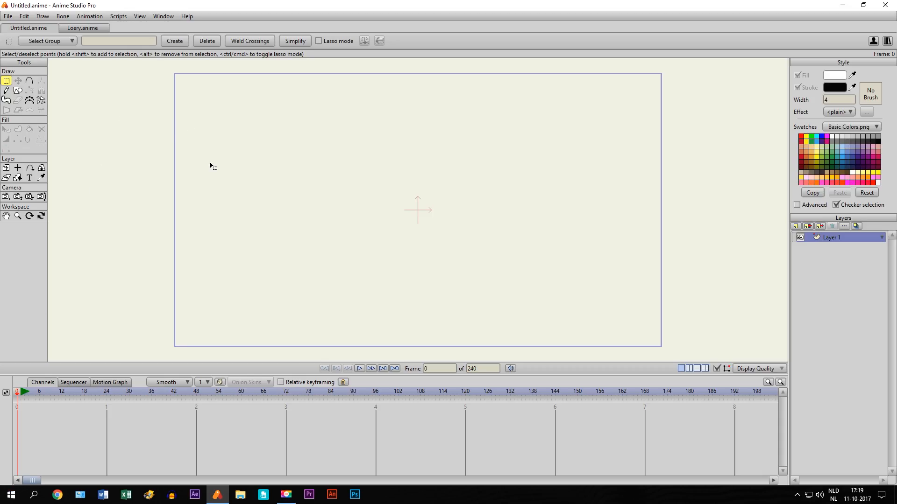
{"action": "mouse_move", "coordinate": [333, 178]}
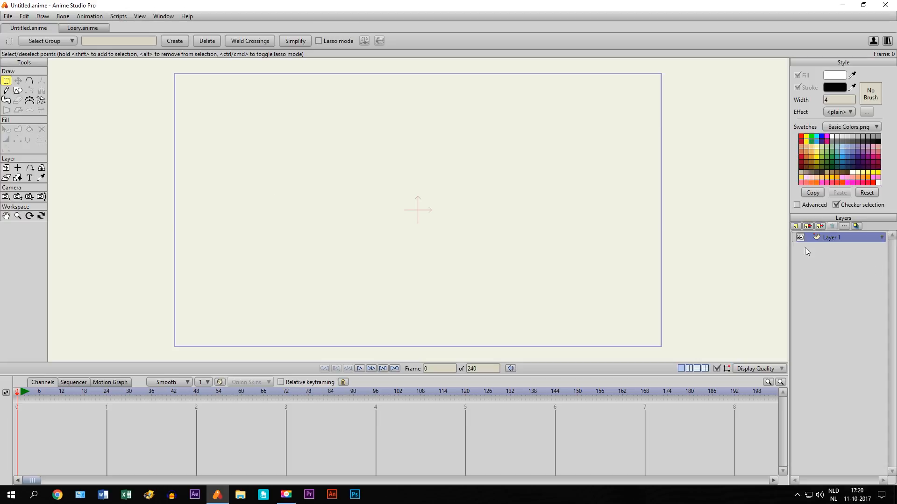
Step: Create bone layer Layer 2, nest Layer 1 inside it, and select Layer 1
{"action": "left_click", "coordinate": [796, 226]}
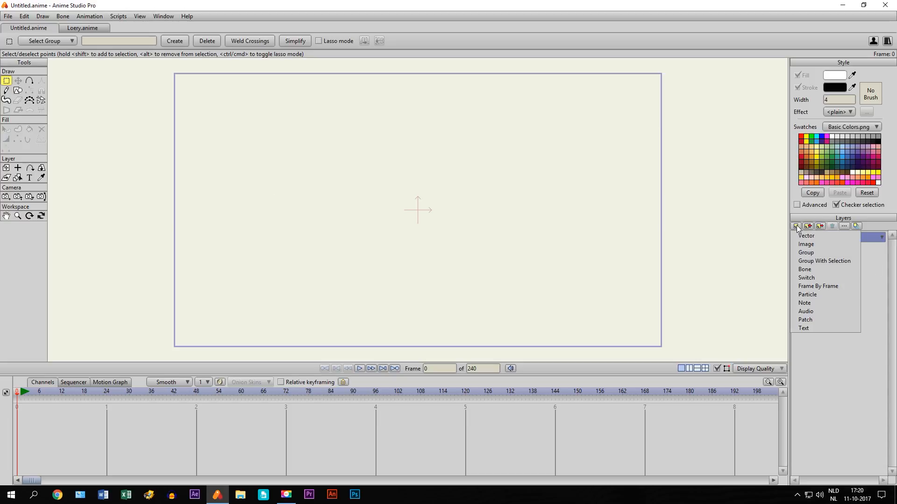
{"action": "mouse_move", "coordinate": [796, 272]}
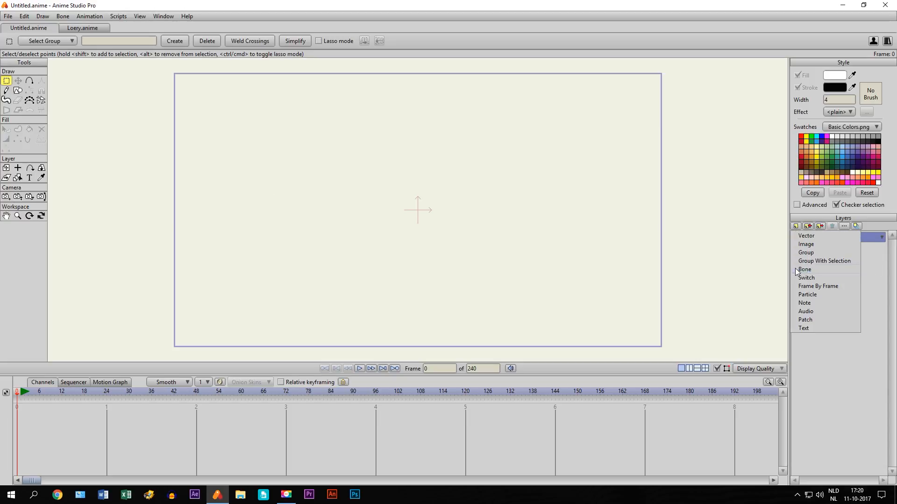
{"action": "left_click", "coordinate": [804, 269]}
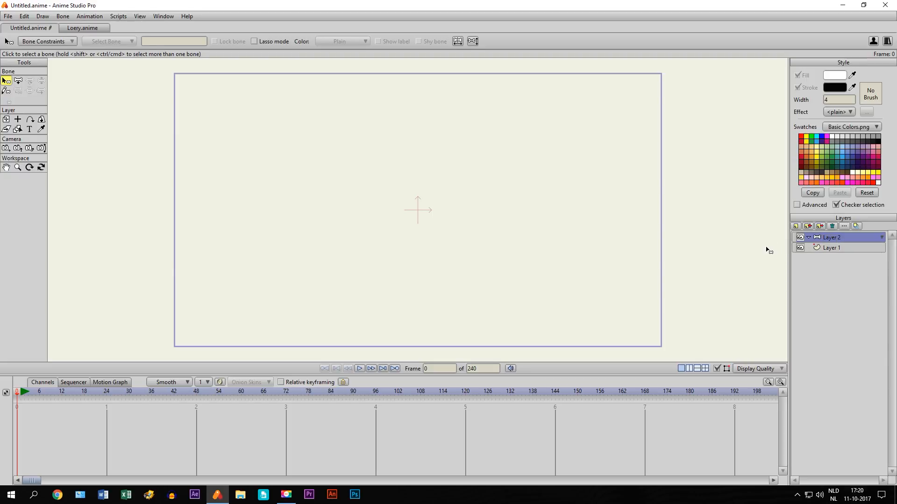
{"action": "left_click", "coordinate": [831, 247]}
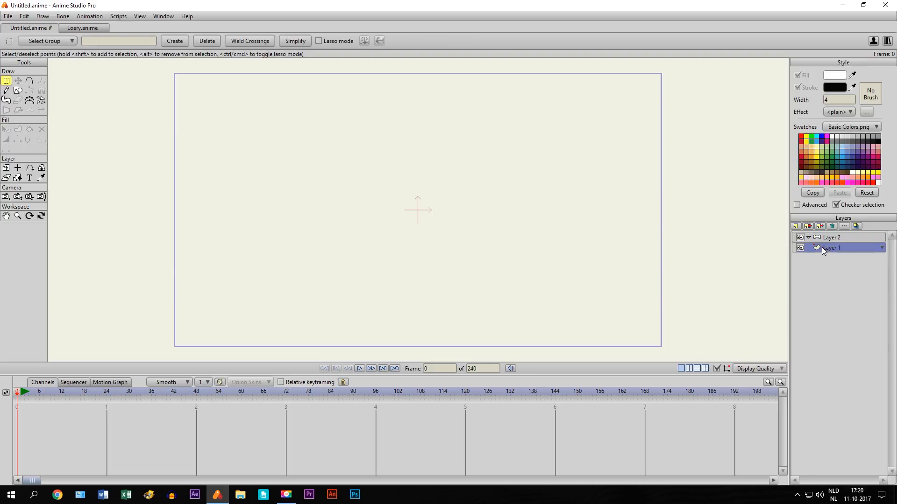
{"action": "left_click", "coordinate": [831, 237]}
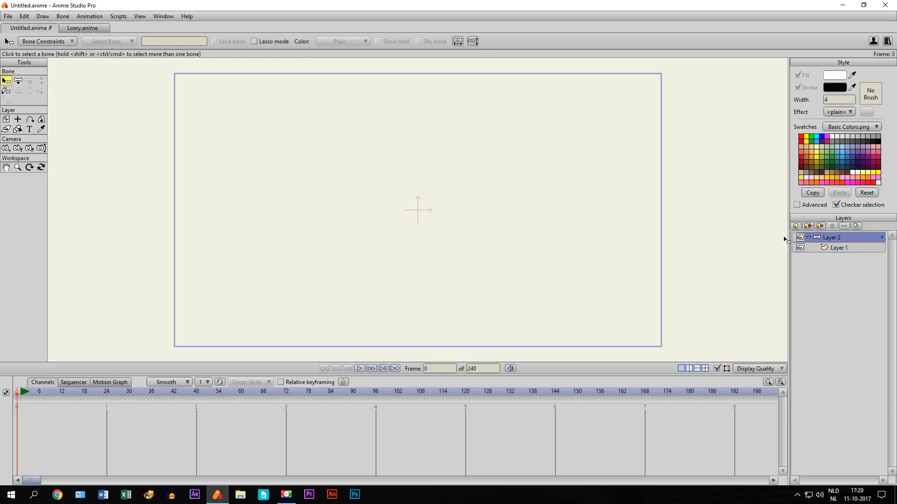
{"action": "left_click", "coordinate": [837, 247]}
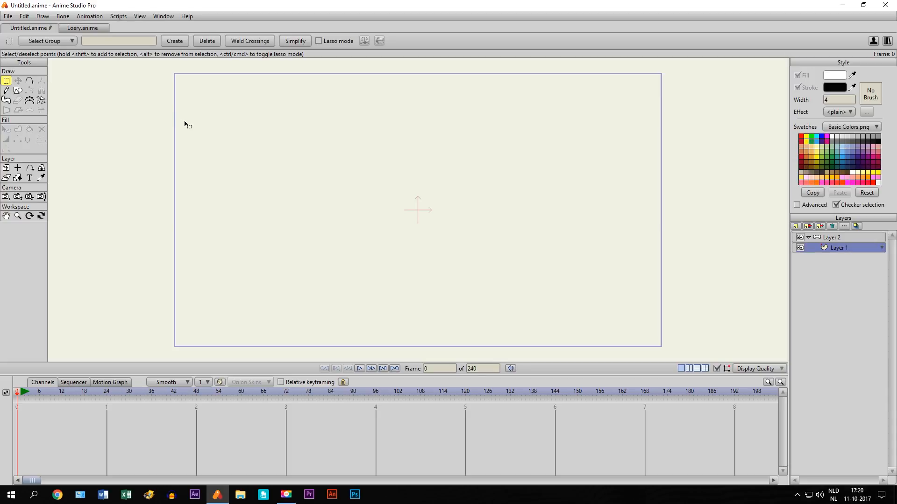
Step: Draw a tall green-filled rectangle at canvas centre, then select bone layer Layer 2
{"action": "left_click", "coordinate": [18, 90]}
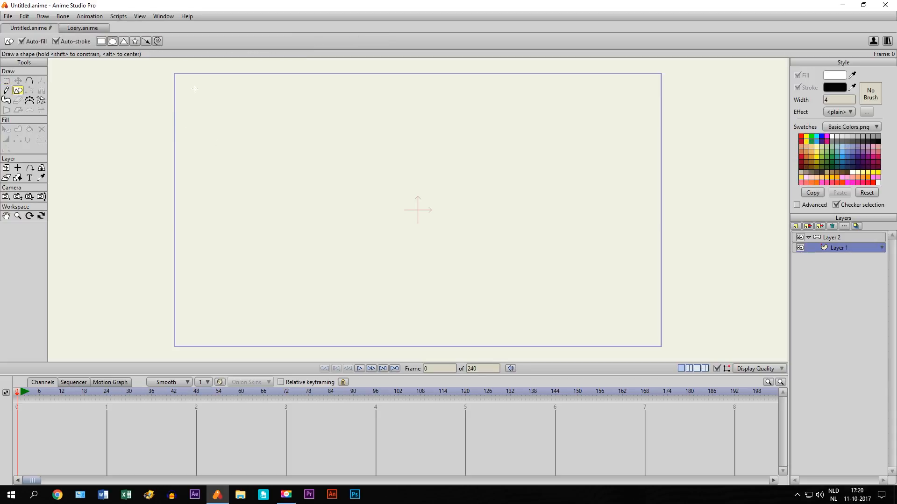
{"action": "left_click", "coordinate": [812, 145]}
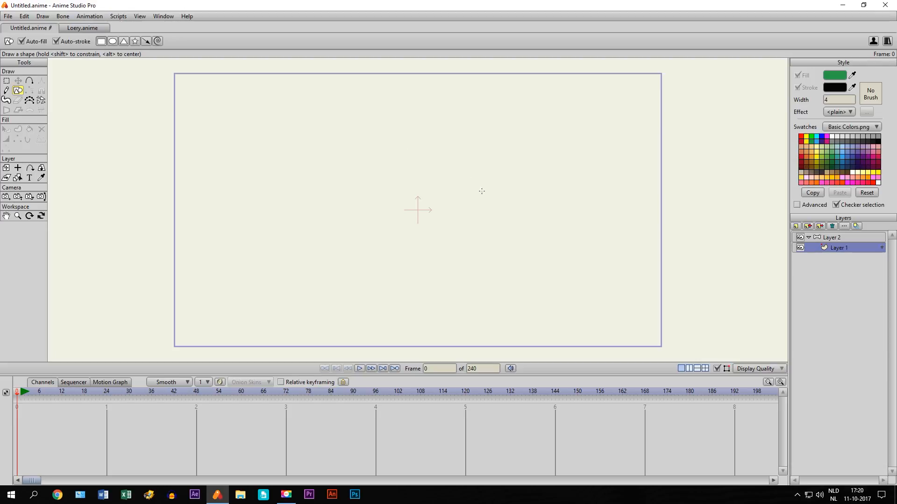
{"action": "left_click_drag", "start_coordinate": [402, 158], "coordinate": [431, 259]}
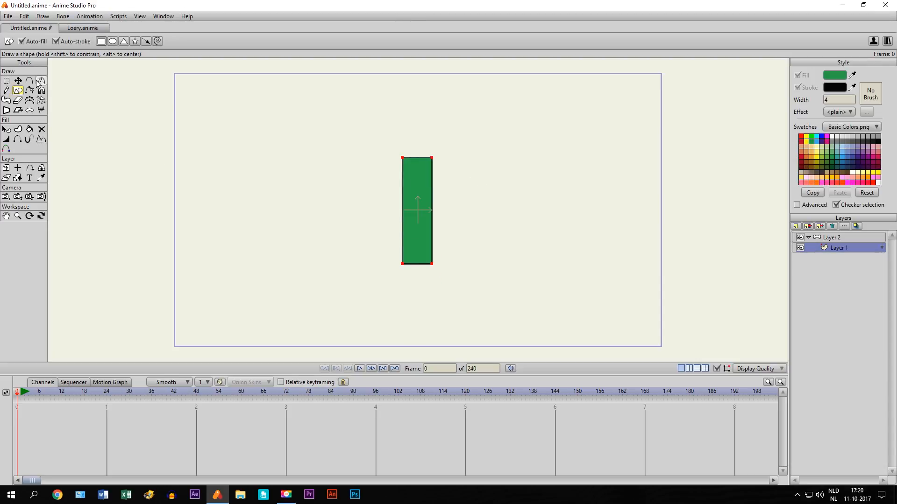
{"action": "left_click", "coordinate": [30, 81]}
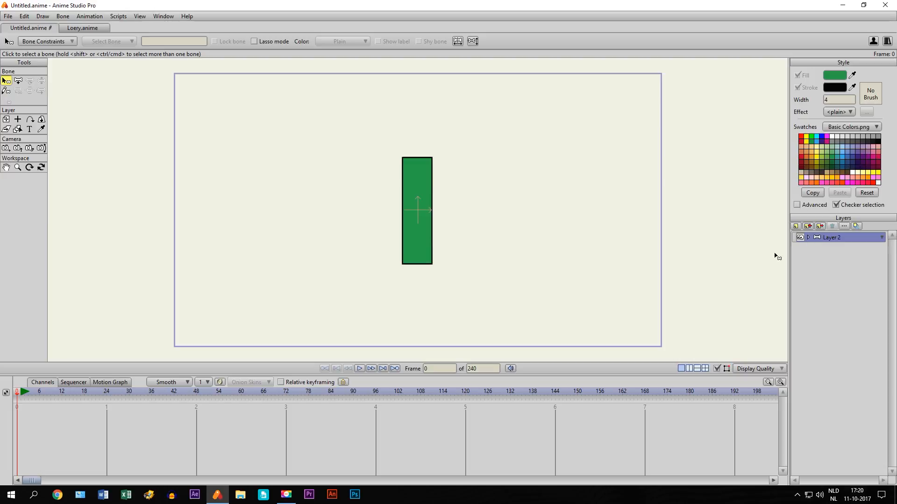
Step: Add bones up the rectangle, show bone strength, and bend the bones to test flexing
{"action": "left_click", "coordinate": [18, 81]}
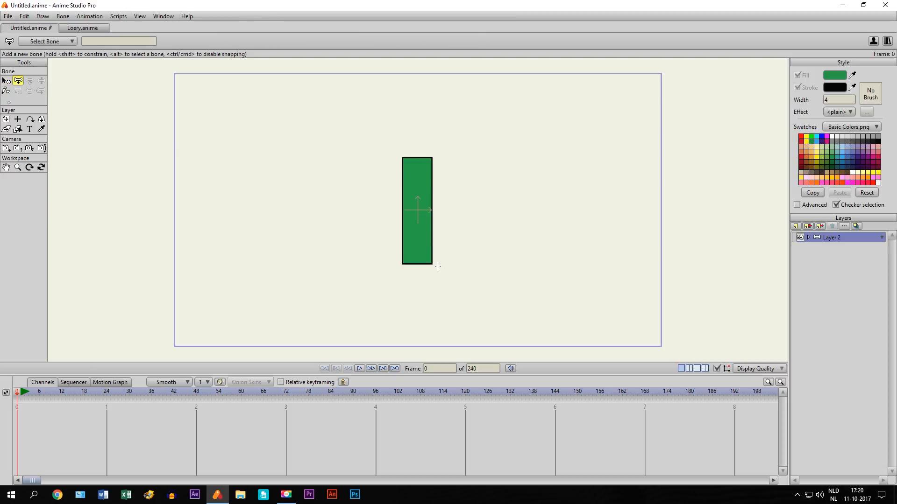
{"action": "left_click_drag", "start_coordinate": [417, 216], "coordinate": [418, 260]}
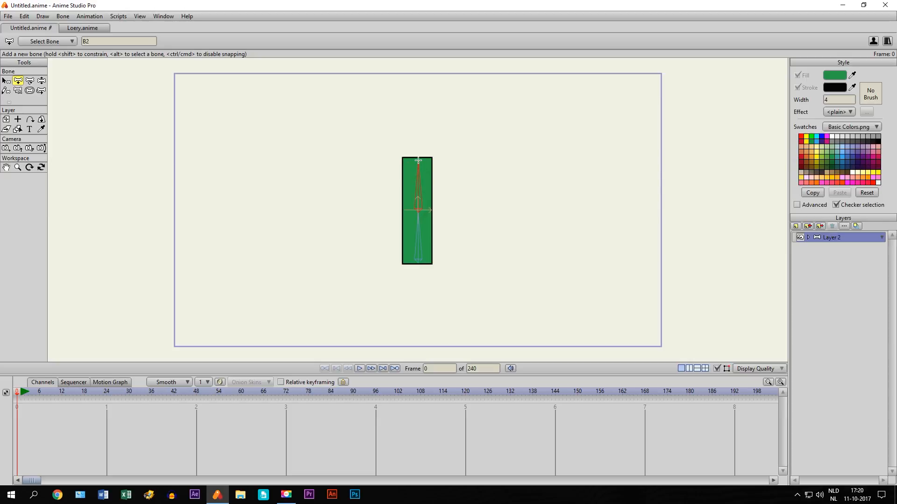
{"action": "left_click", "coordinate": [30, 90]}
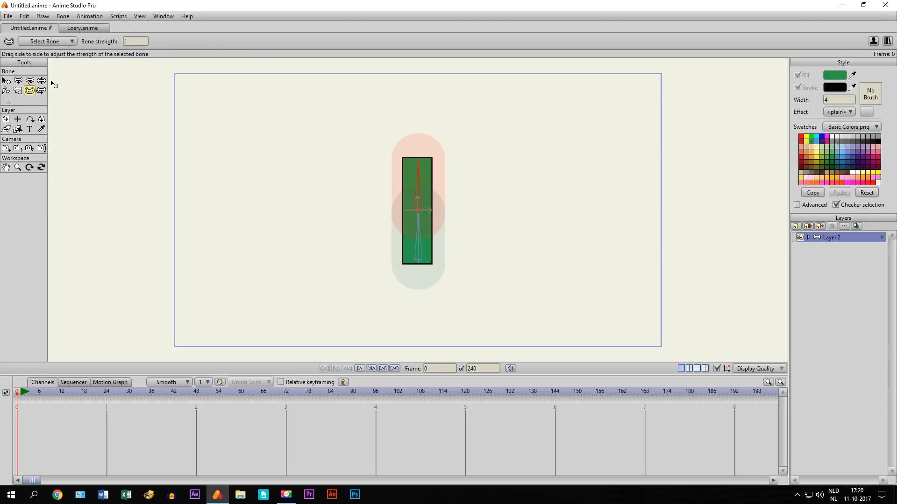
{"action": "left_click", "coordinate": [41, 81]}
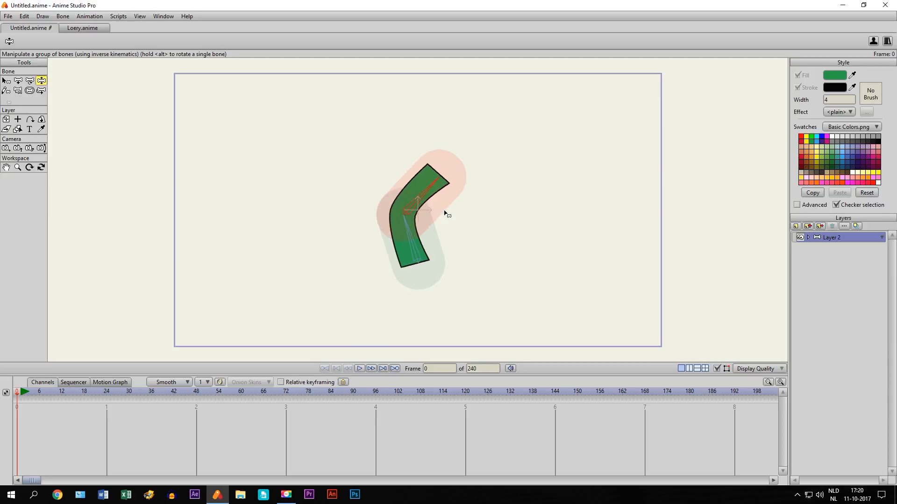
{"action": "left_click_drag", "start_coordinate": [446, 214], "coordinate": [418, 162]}
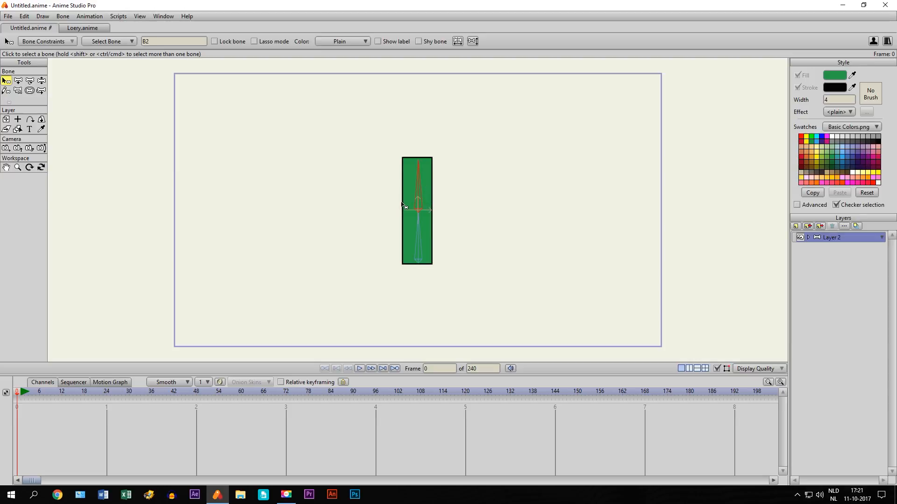
{"action": "mouse_move", "coordinate": [421, 188]}
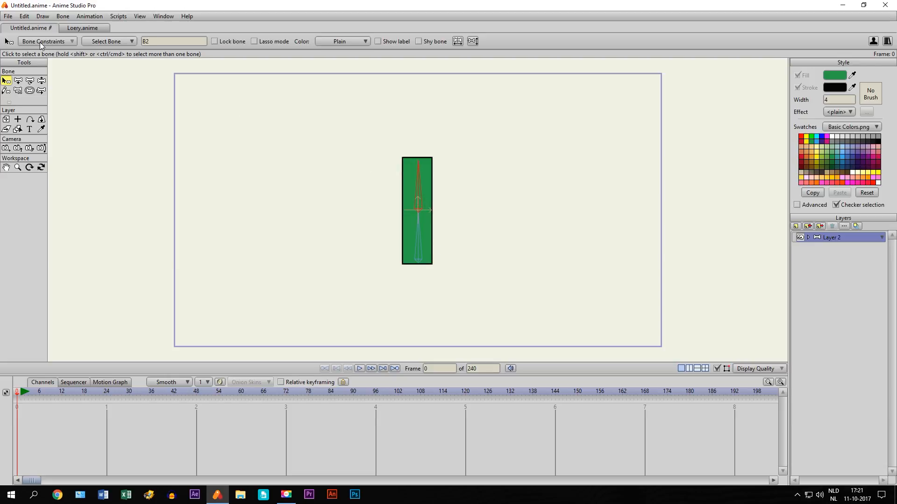
Step: Enable bone dynamics on B2 in Bone Constraints with torque 2, spring 2, damping 1
{"action": "left_click", "coordinate": [43, 40]}
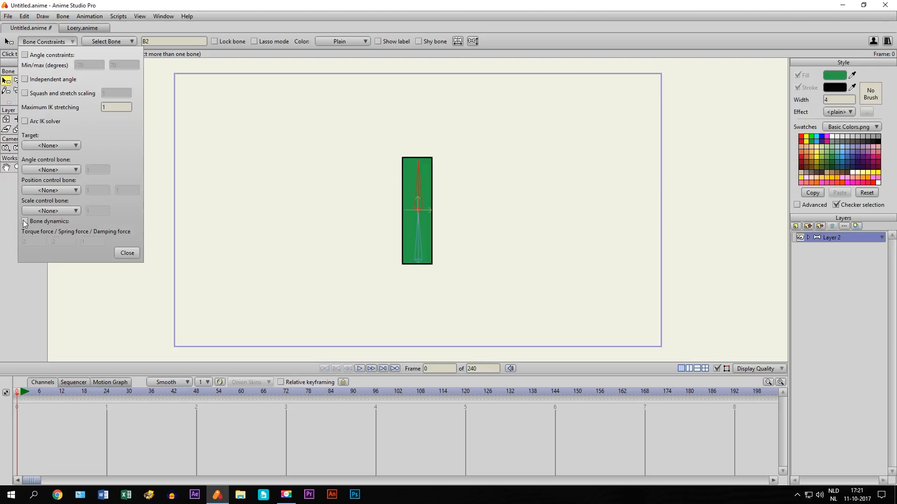
{"action": "left_click", "coordinate": [25, 222]}
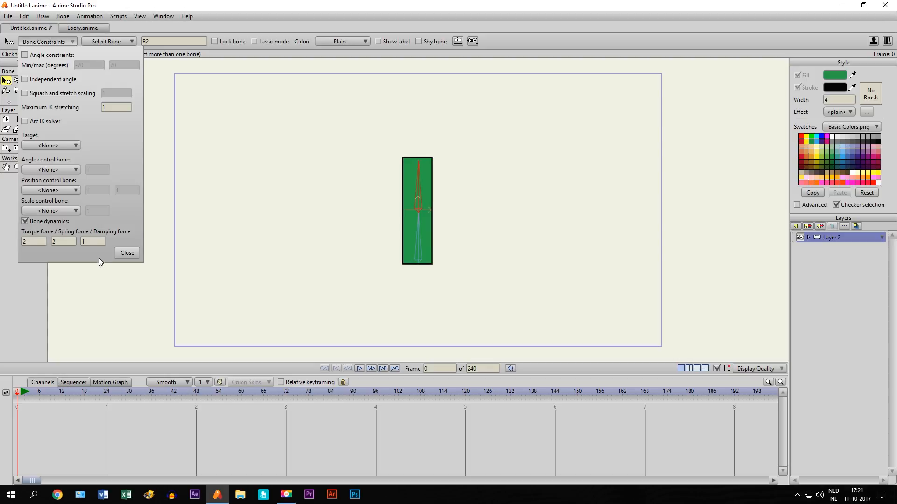
{"action": "left_click", "coordinate": [126, 253]}
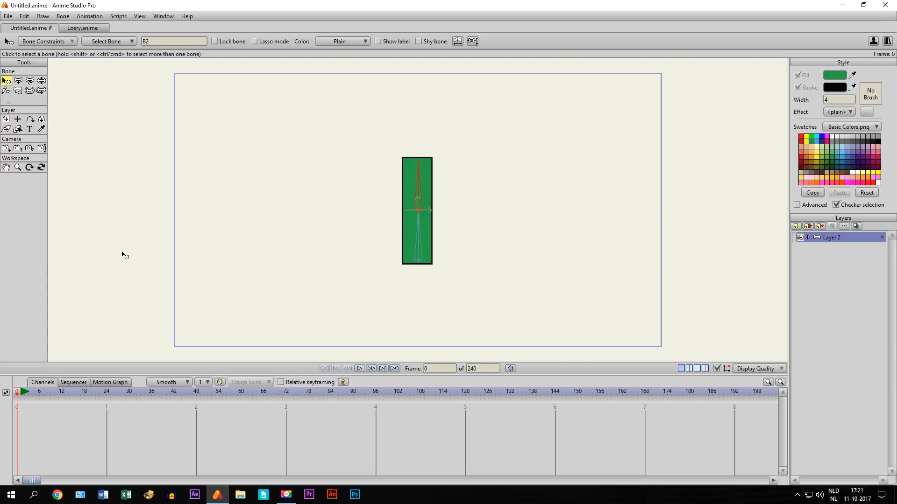
{"action": "mouse_move", "coordinate": [255, 222]}
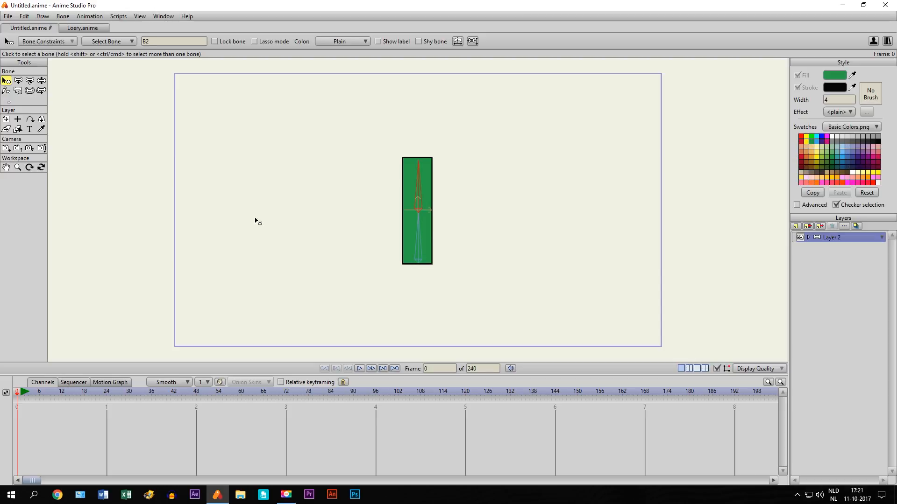
Step: Move the bone layer sideways across the timeline with the layer move tool
{"action": "left_click", "coordinate": [5, 119]}
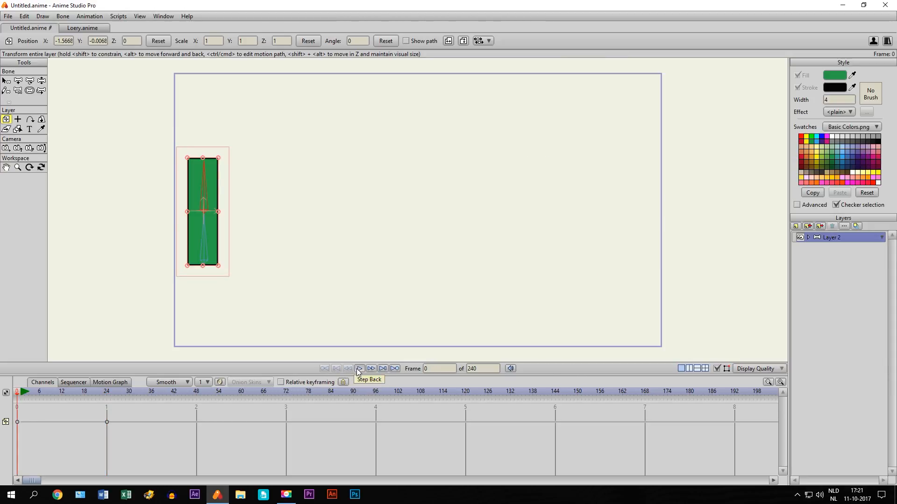
{"action": "left_click", "coordinate": [370, 368]}
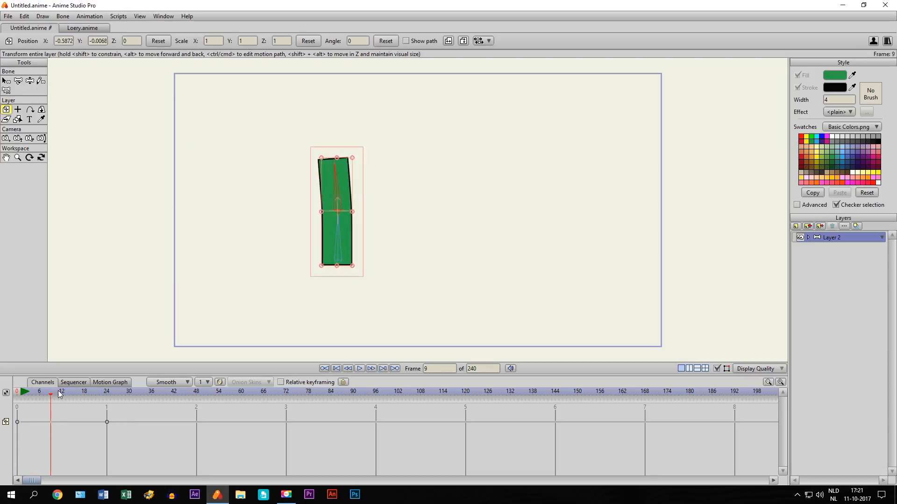
{"action": "left_click", "coordinate": [89, 391]}
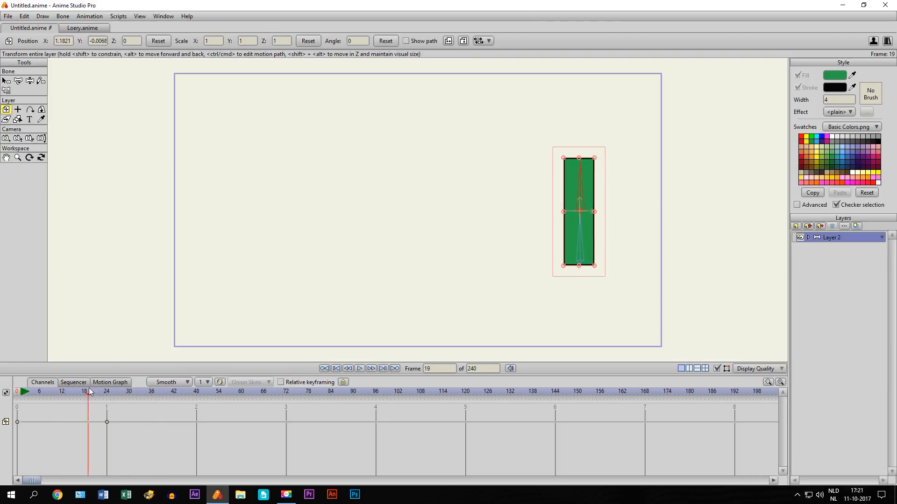
{"action": "left_click", "coordinate": [50, 392]}
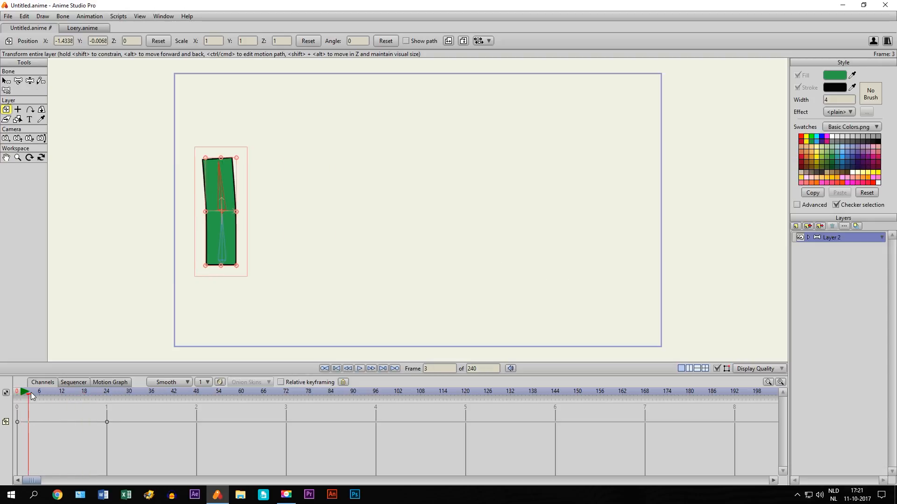
Step: Step through frames 6, 14, 18 and 10 to check the rectangle bending
{"action": "left_click", "coordinate": [61, 391]}
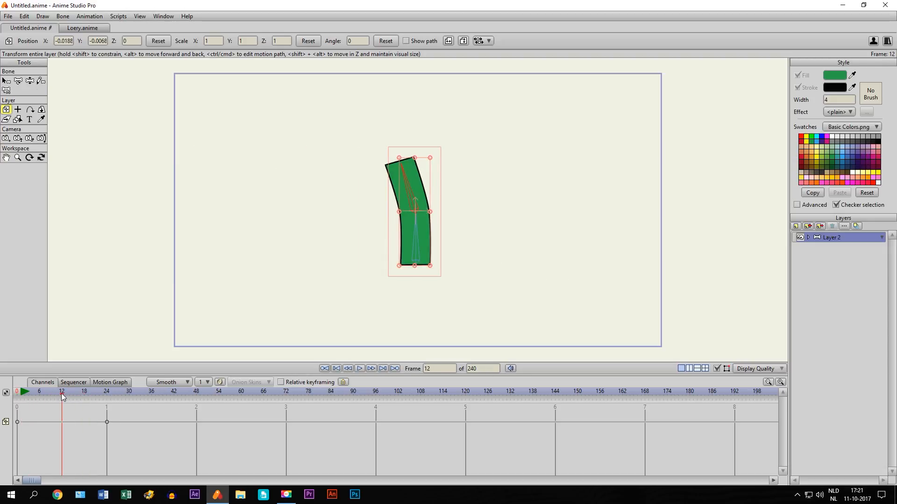
{"action": "left_click", "coordinate": [40, 392]}
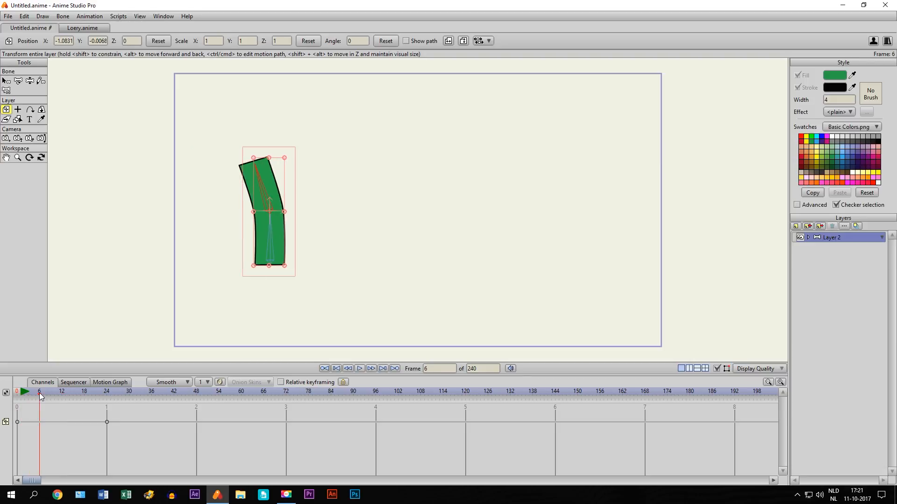
{"action": "left_click", "coordinate": [68, 395]}
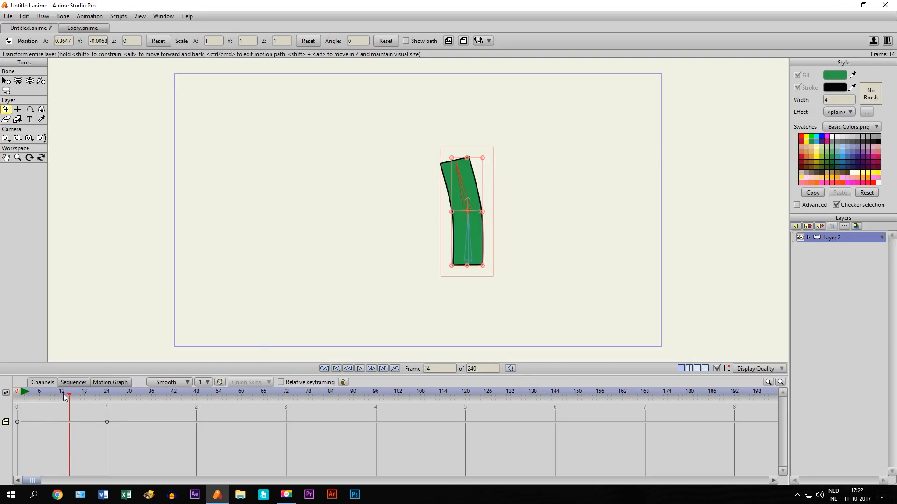
{"action": "mouse_move", "coordinate": [435, 225]}
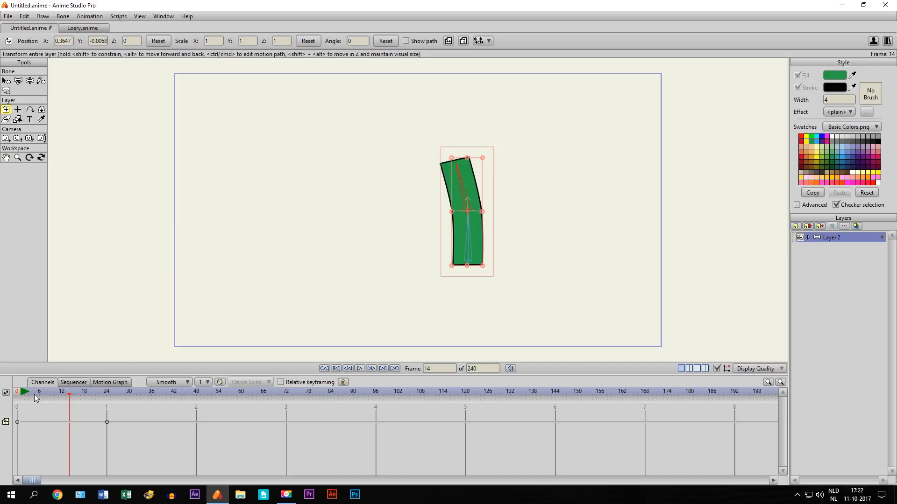
{"action": "left_click", "coordinate": [121, 391]}
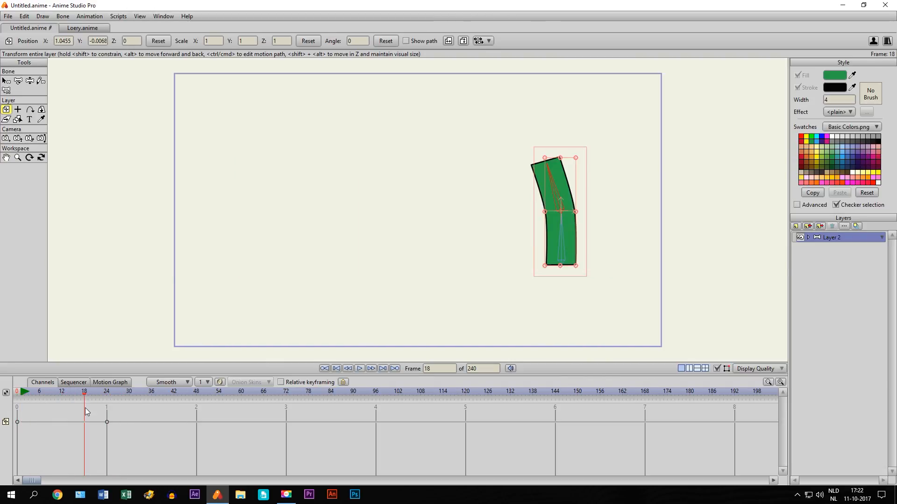
{"action": "left_click", "coordinate": [54, 391]}
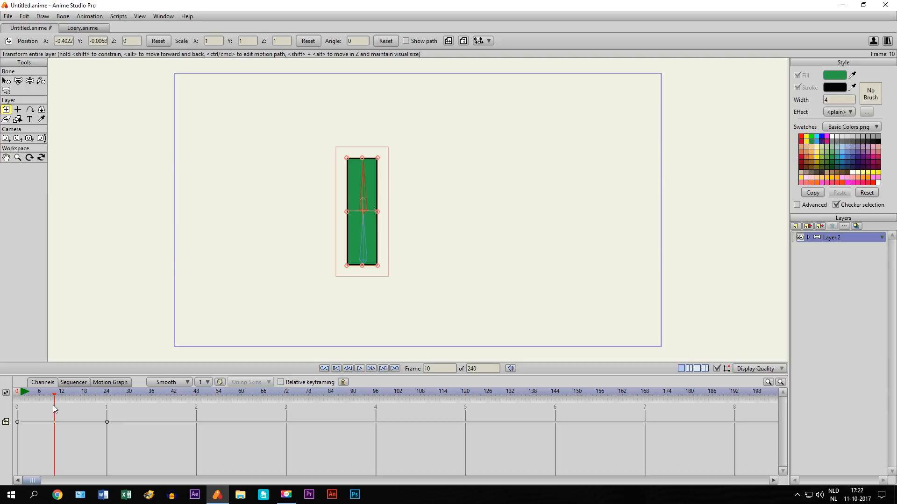
{"action": "mouse_move", "coordinate": [250, 227]}
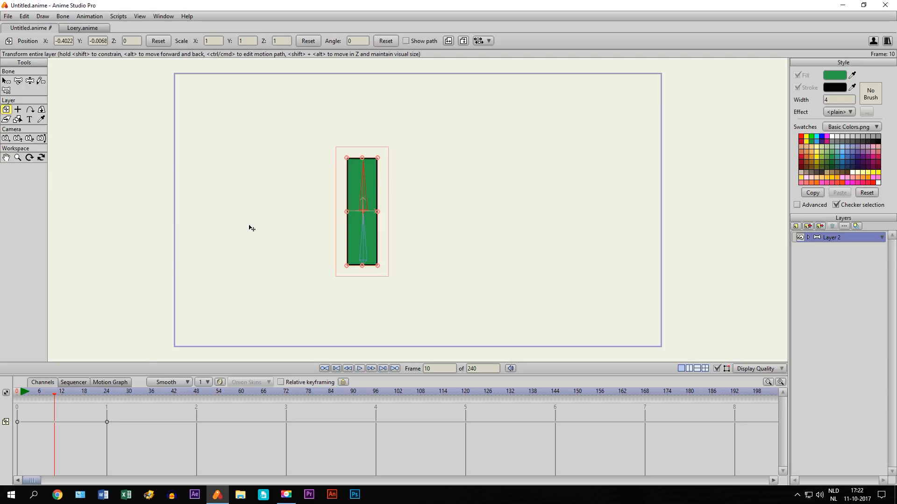
{"action": "left_click", "coordinate": [84, 391]}
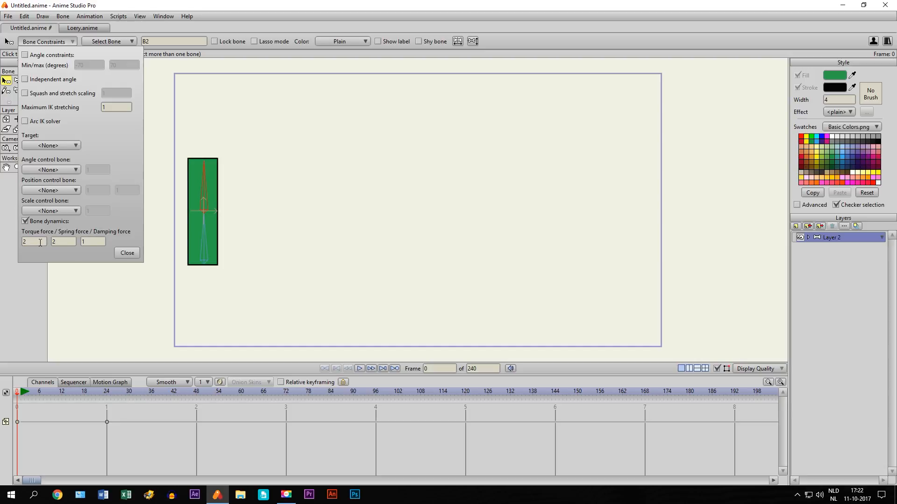
Step: Enter torque force 5 and 10 in the next dynamics force field for B2
{"action": "left_click", "coordinate": [33, 242]}
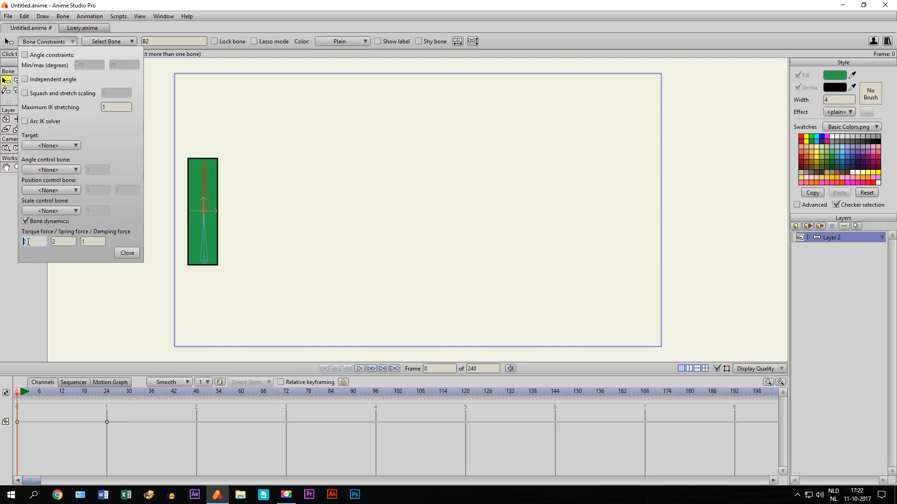
{"action": "type", "text": "5"}
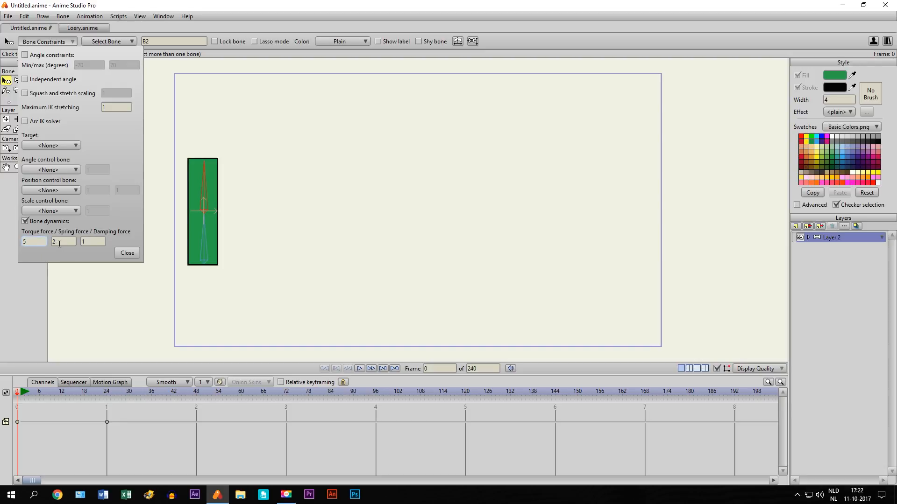
{"action": "left_click", "coordinate": [63, 242]}
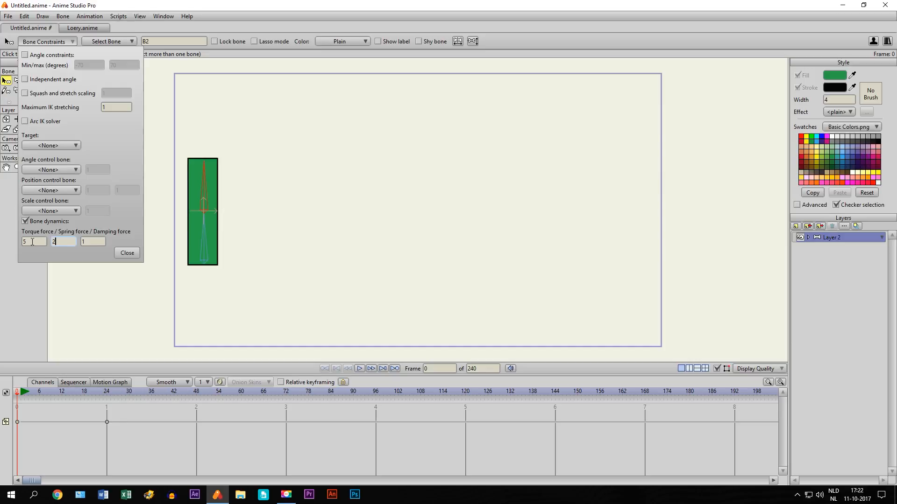
{"action": "type", "text": "10"}
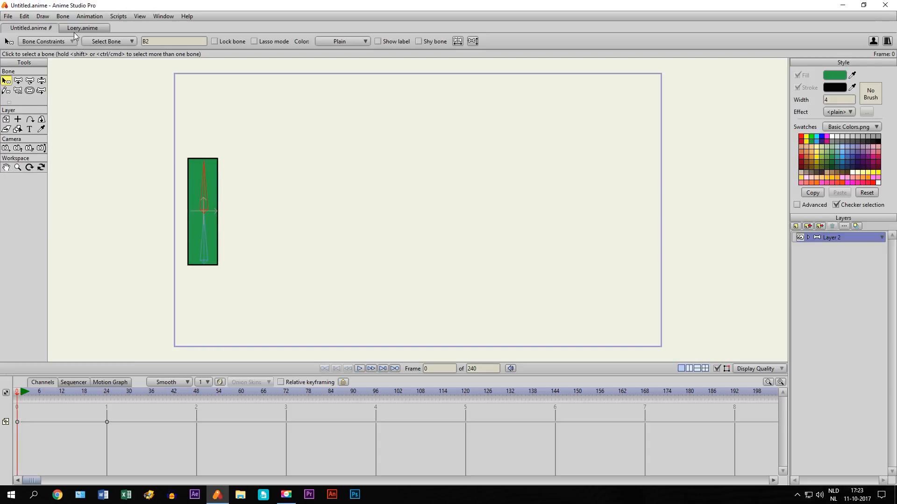
Step: Set B2's torque force to 2 and spring force to 10 in Bone Constraints
{"action": "left_click", "coordinate": [44, 41]}
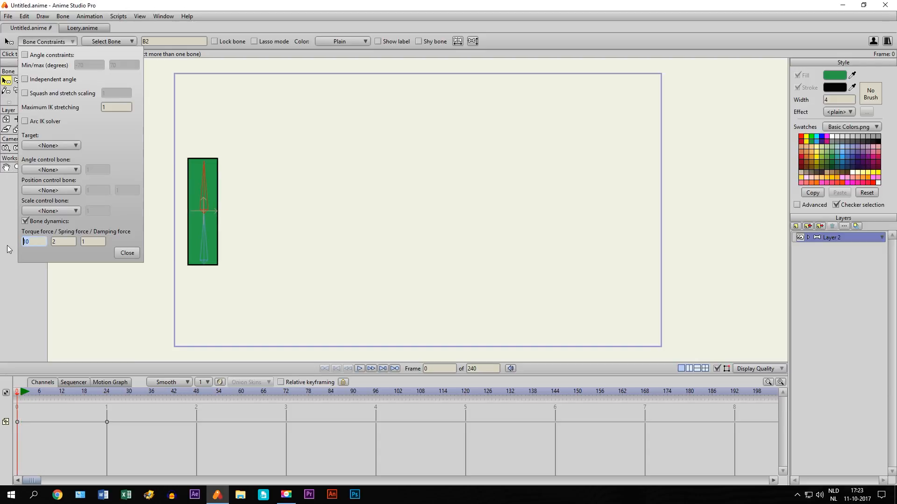
{"action": "type", "text": "2"}
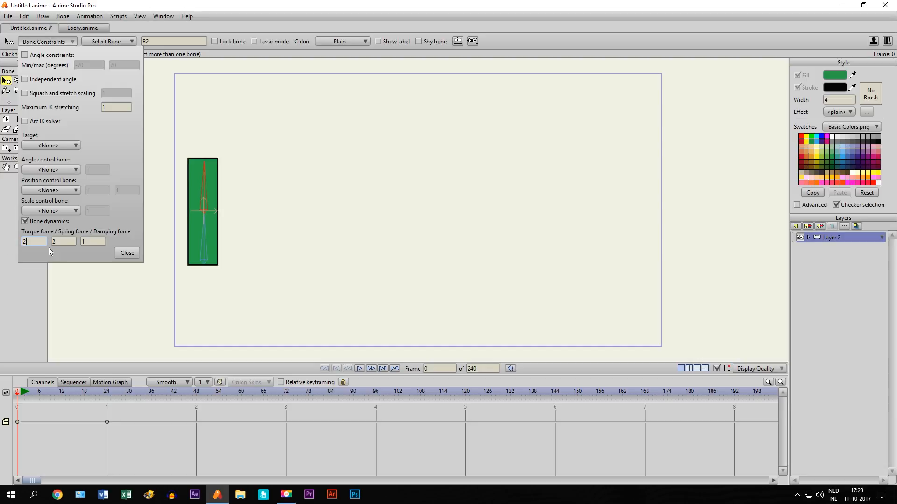
{"action": "left_click", "coordinate": [63, 241]}
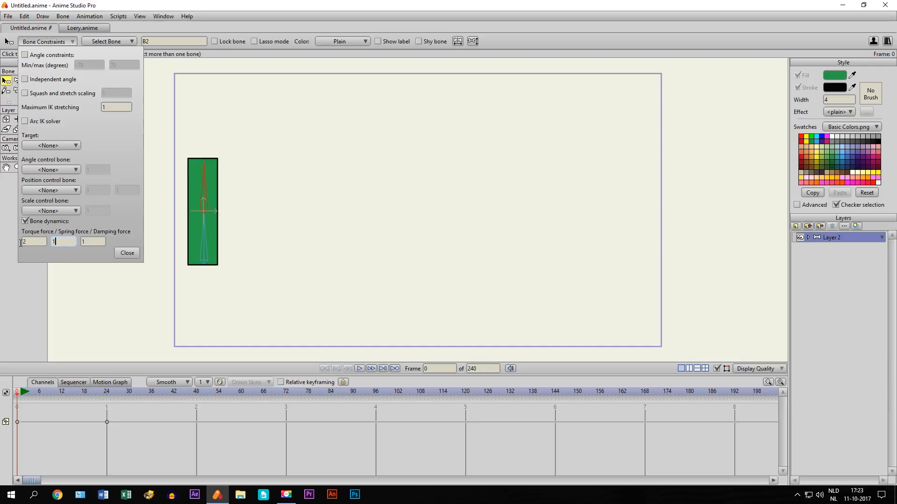
{"action": "type", "text": "10"}
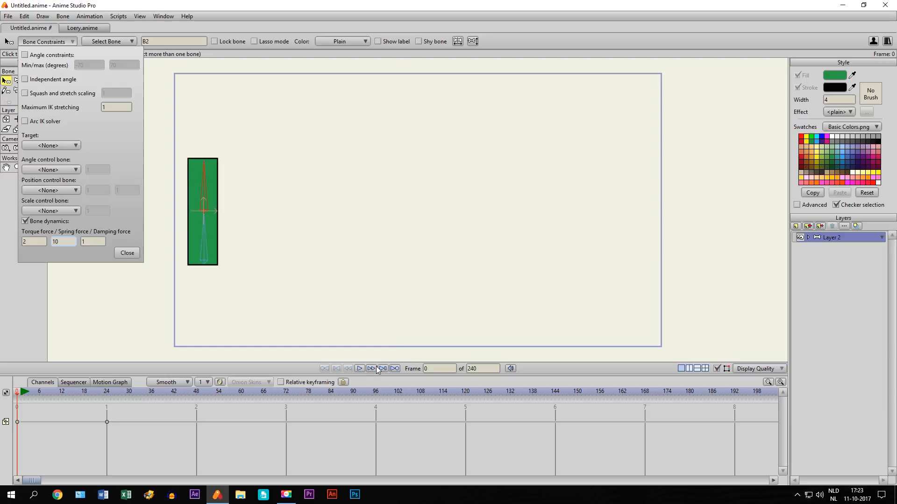
Step: Play the dynamics preview and rewind to the first frame
{"action": "left_click", "coordinate": [359, 369]}
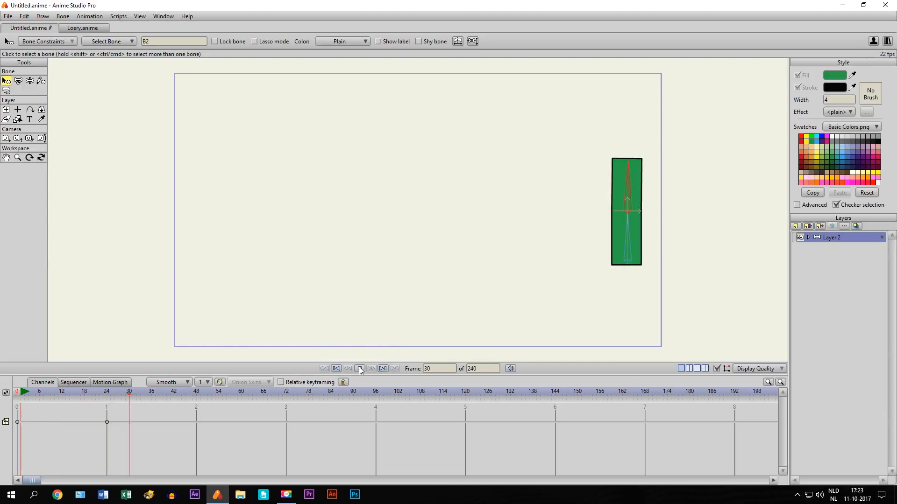
{"action": "left_click", "coordinate": [336, 368]}
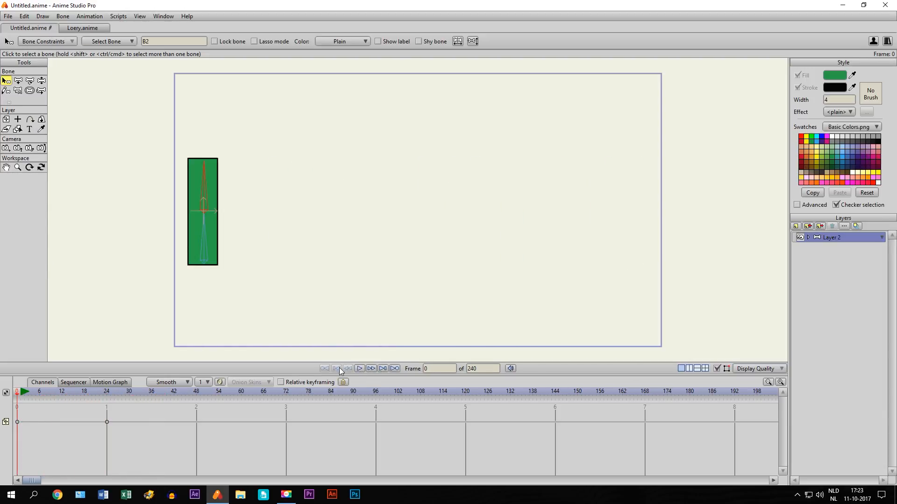
{"action": "left_click", "coordinate": [44, 41]}
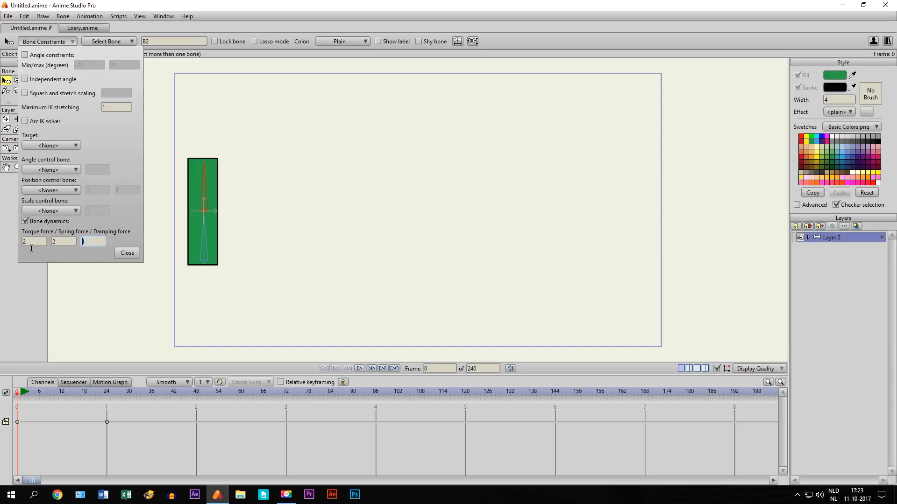
Step: Enter damping force 5, play and stop the preview, then rewind to frame 0
{"action": "type", "text": "5"}
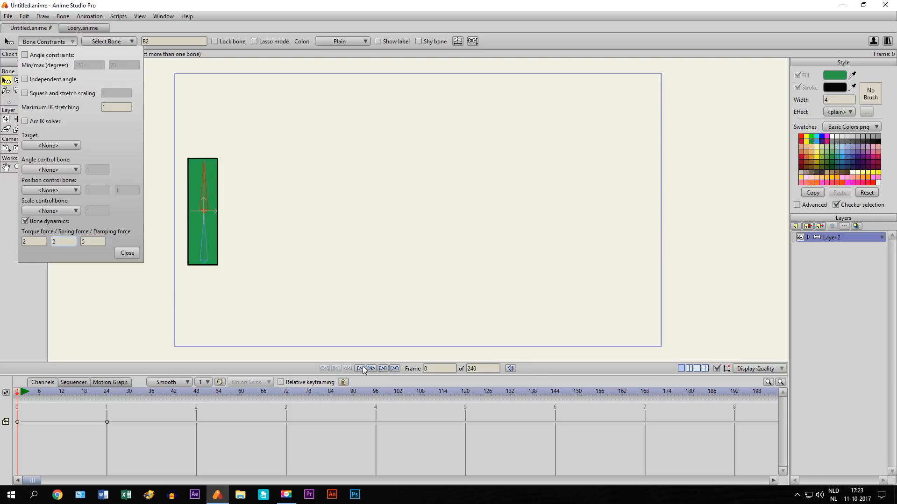
{"action": "left_click", "coordinate": [362, 369]}
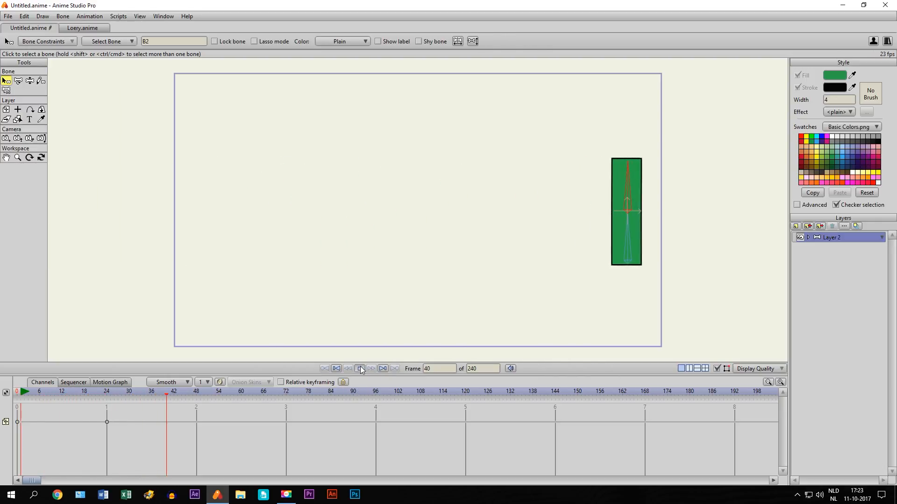
{"action": "left_click", "coordinate": [359, 368]}
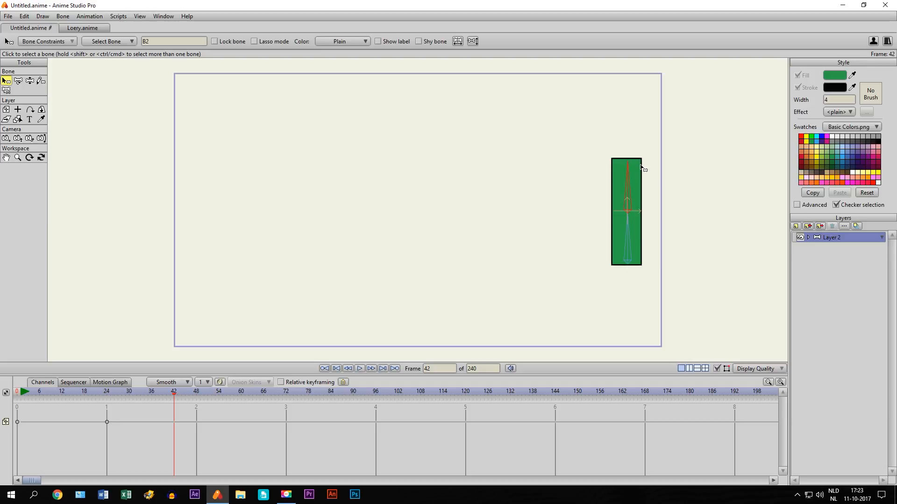
{"action": "mouse_move", "coordinate": [626, 182]}
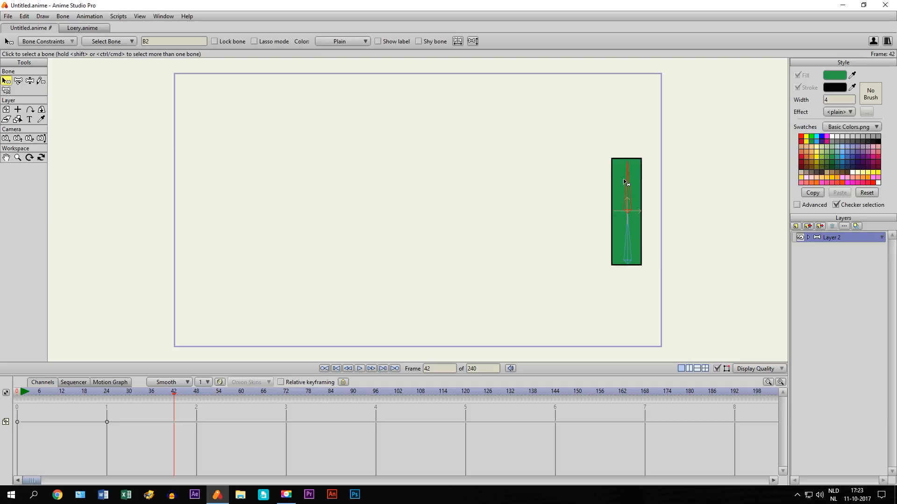
{"action": "mouse_move", "coordinate": [561, 236]}
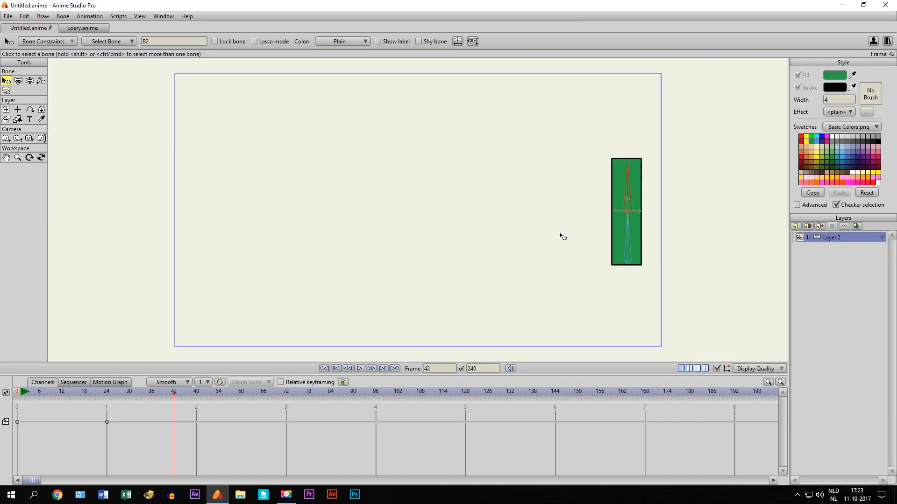
{"action": "mouse_move", "coordinate": [448, 346]}
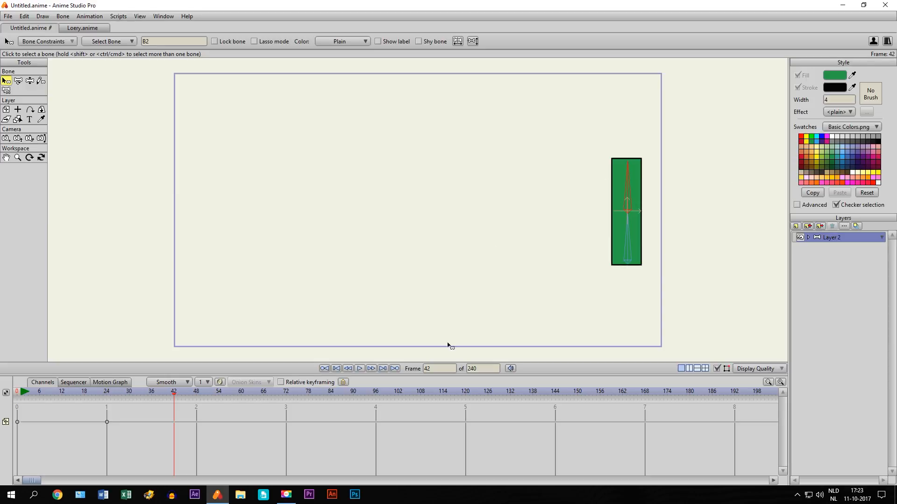
{"action": "left_click", "coordinate": [337, 369]}
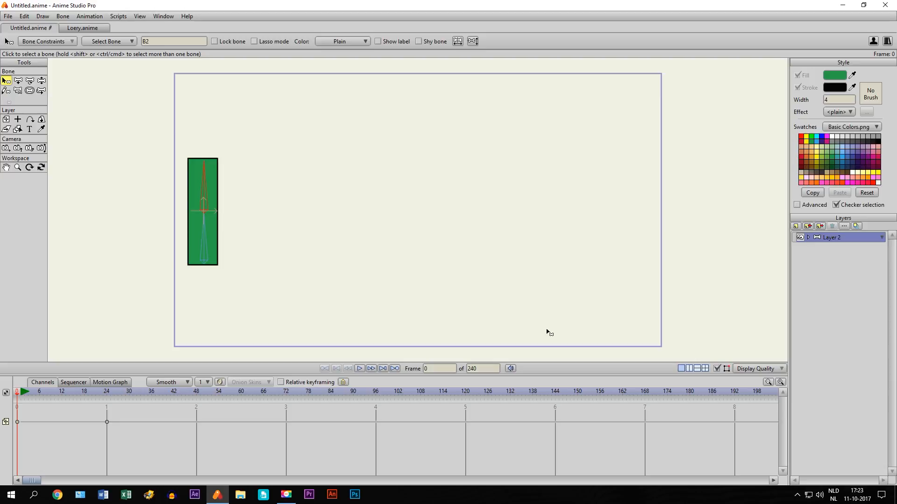
{"action": "mouse_move", "coordinate": [63, 46]}
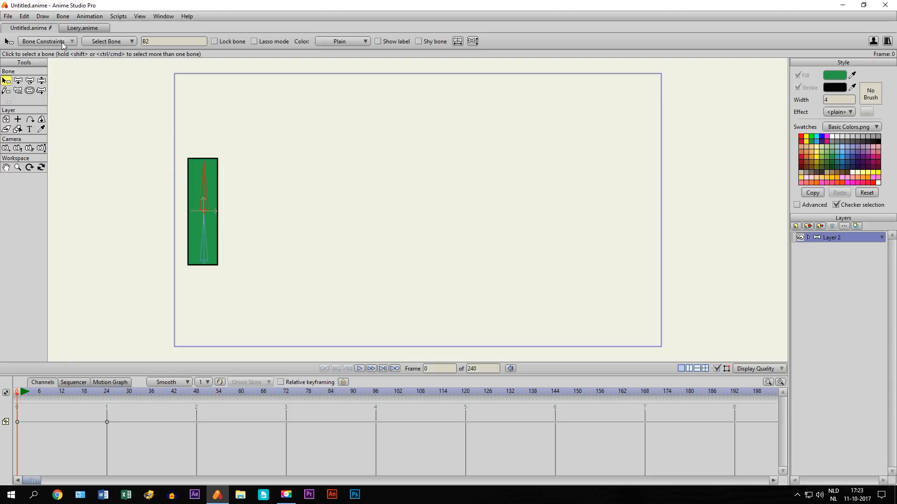
{"action": "left_click", "coordinate": [45, 41]}
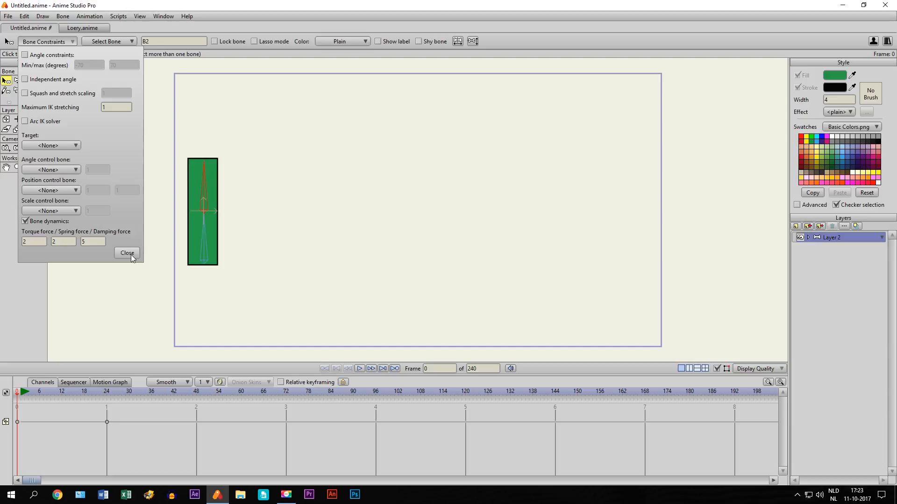
{"action": "left_click", "coordinate": [126, 252]}
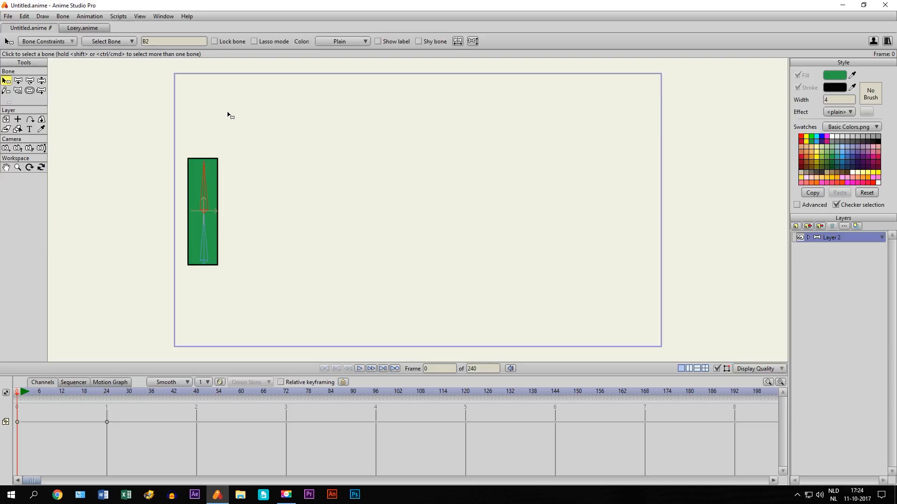
{"action": "mouse_move", "coordinate": [199, 166]}
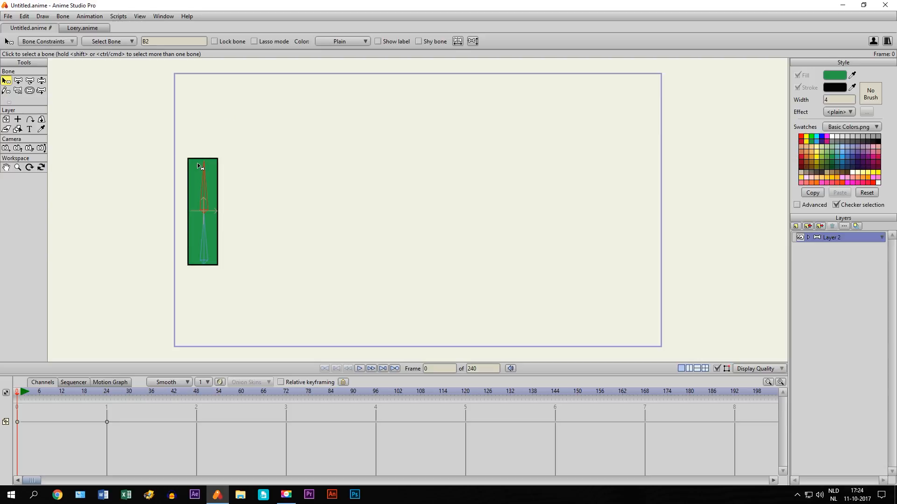